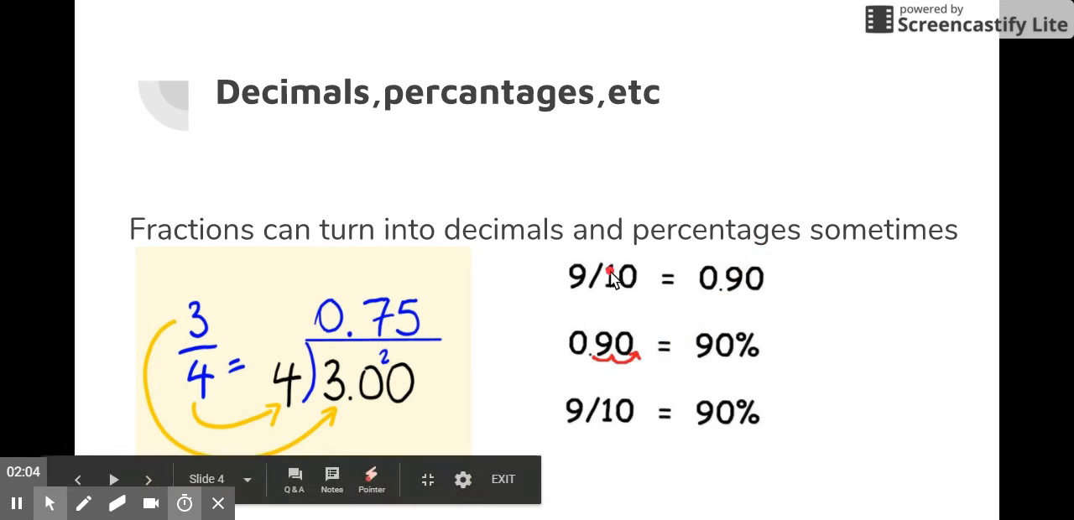
{"action": "mouse_move", "coordinate": [721, 286]}
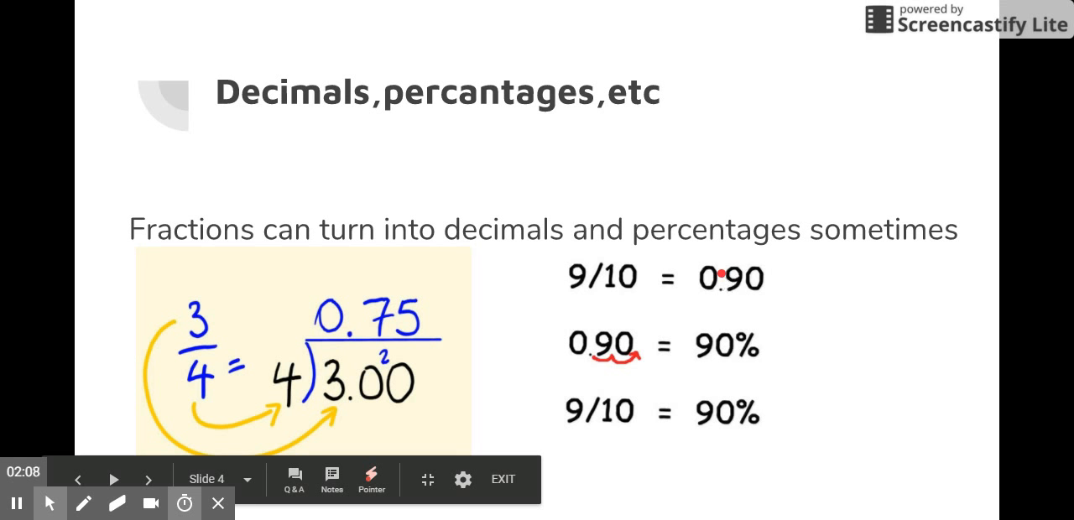
{"action": "mouse_move", "coordinate": [663, 369]}
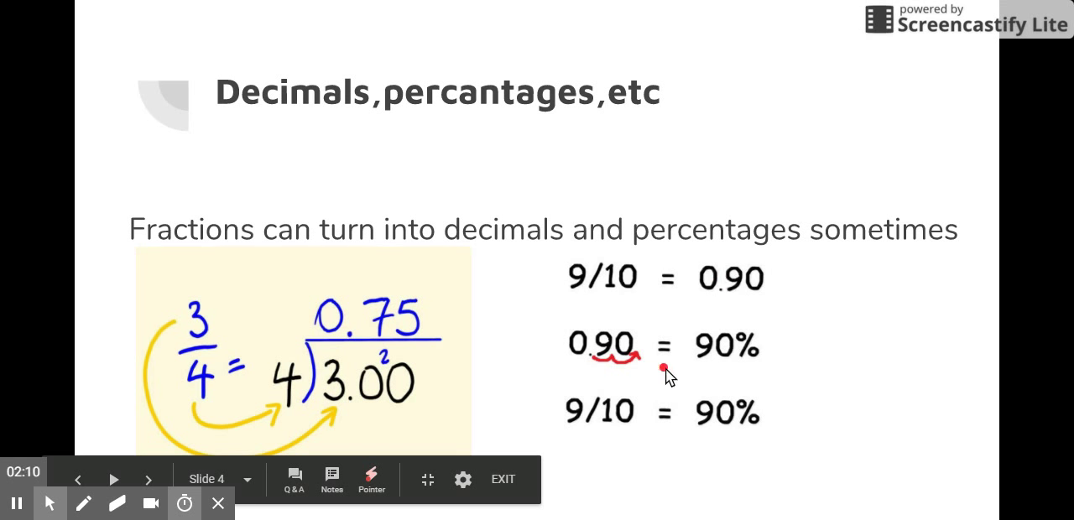
{"action": "mouse_move", "coordinate": [716, 373]}
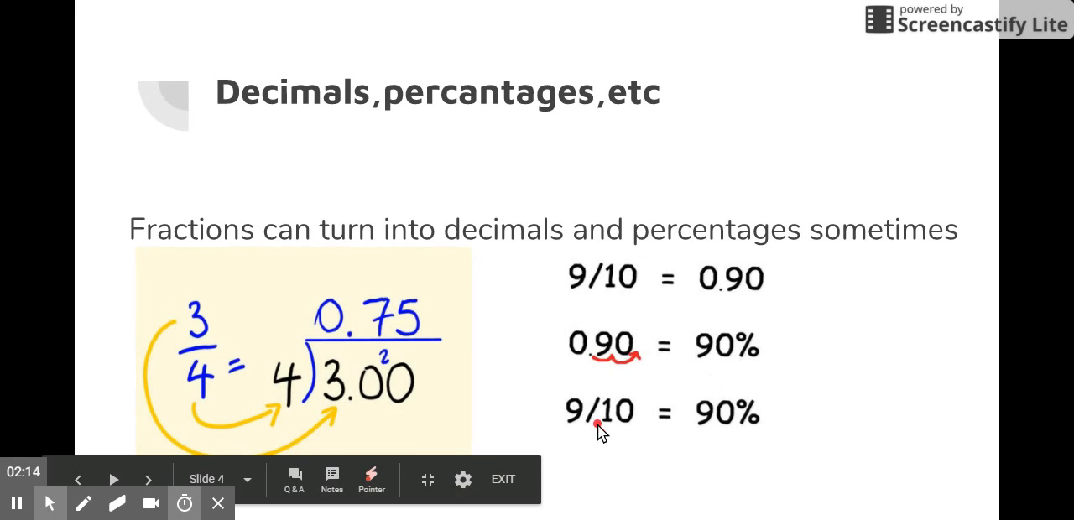
{"action": "mouse_move", "coordinate": [737, 417]}
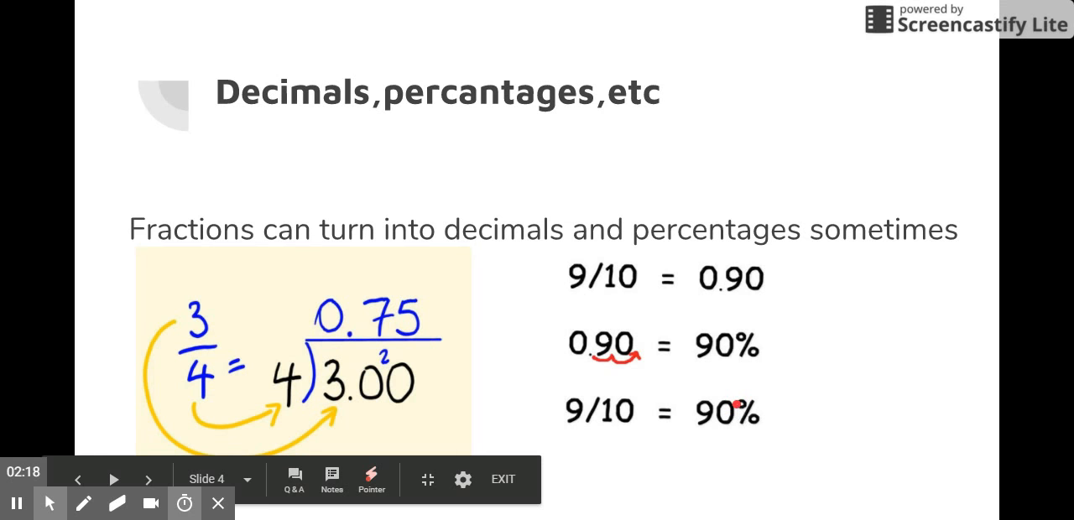
Advance the slideshow to slide 5, 'Keep an eye out!!', showing only its title.
{"action": "left_click", "coordinate": [147, 480]}
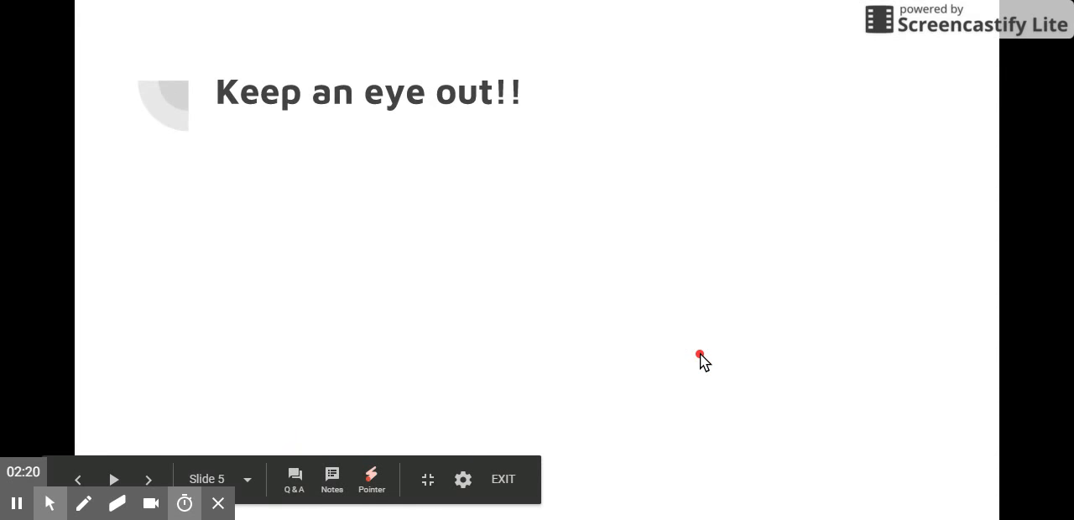
{"action": "mouse_move", "coordinate": [700, 353]}
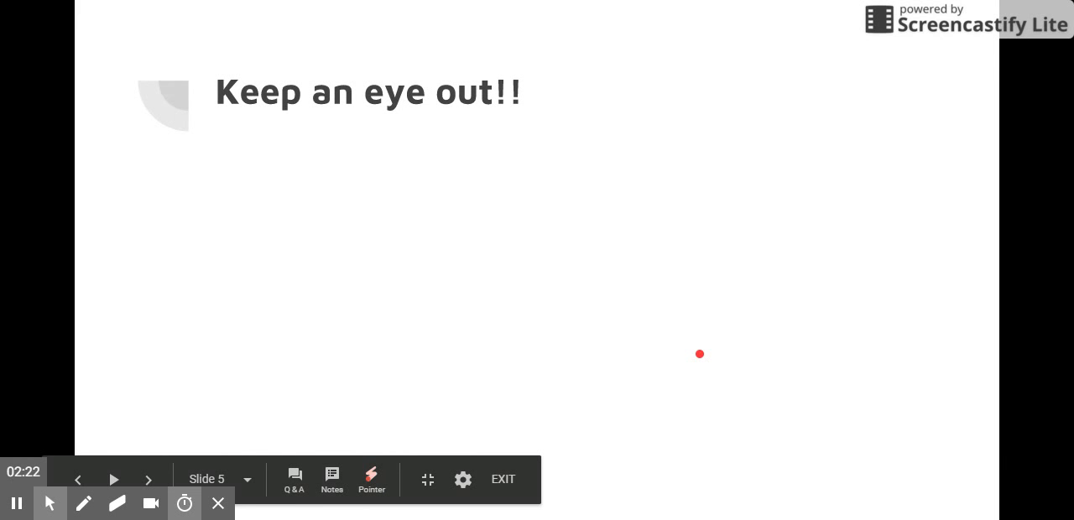
{"action": "mouse_move", "coordinate": [507, 90]}
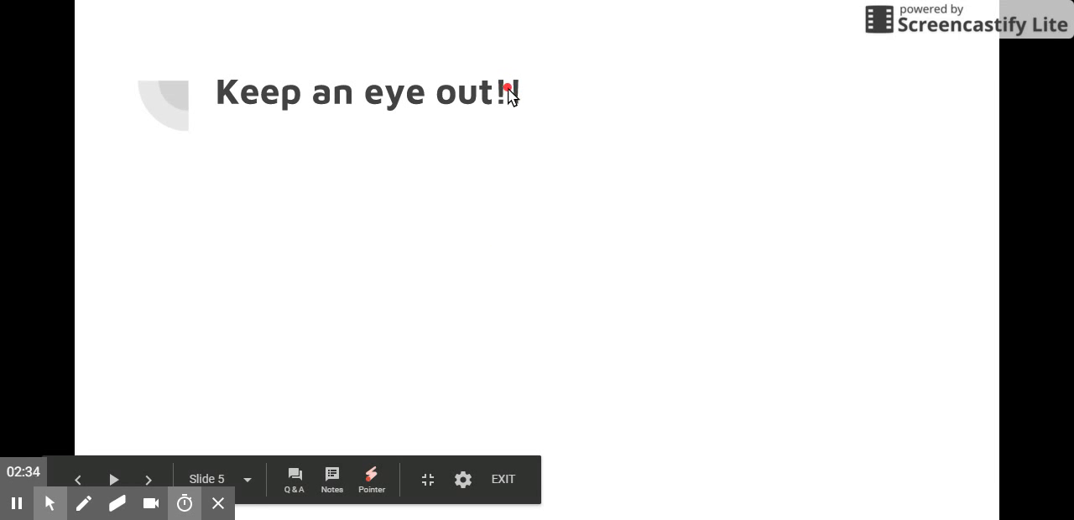